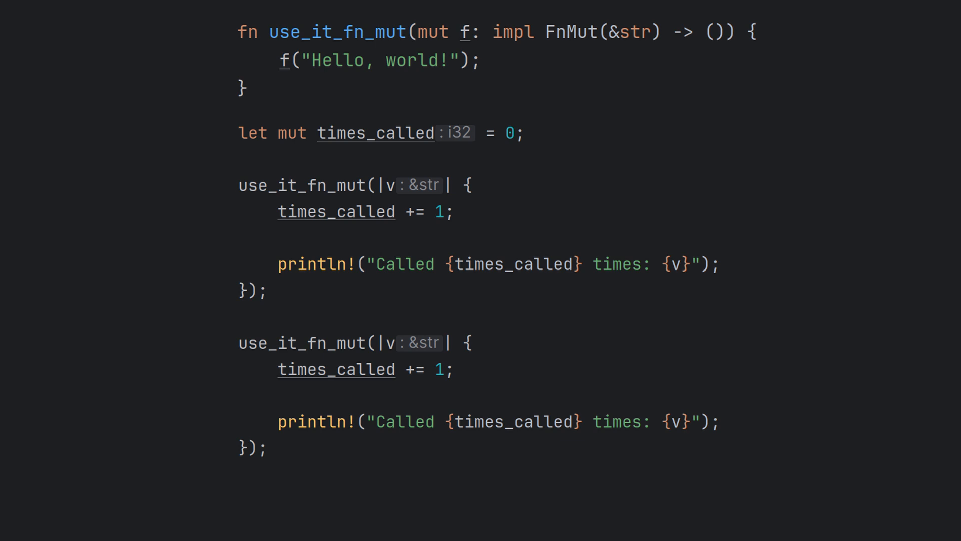
scroll("down", 3)
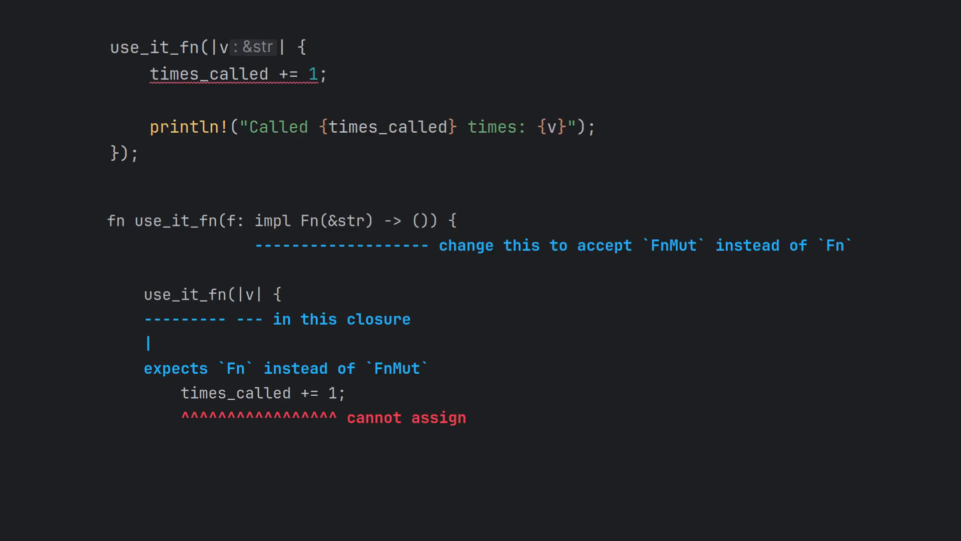